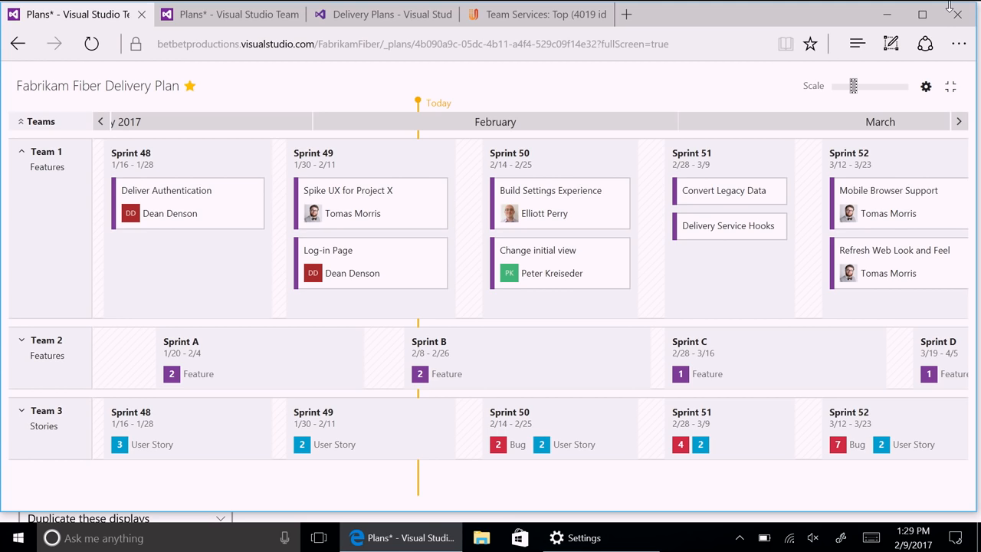
mouse_move(665, 104)
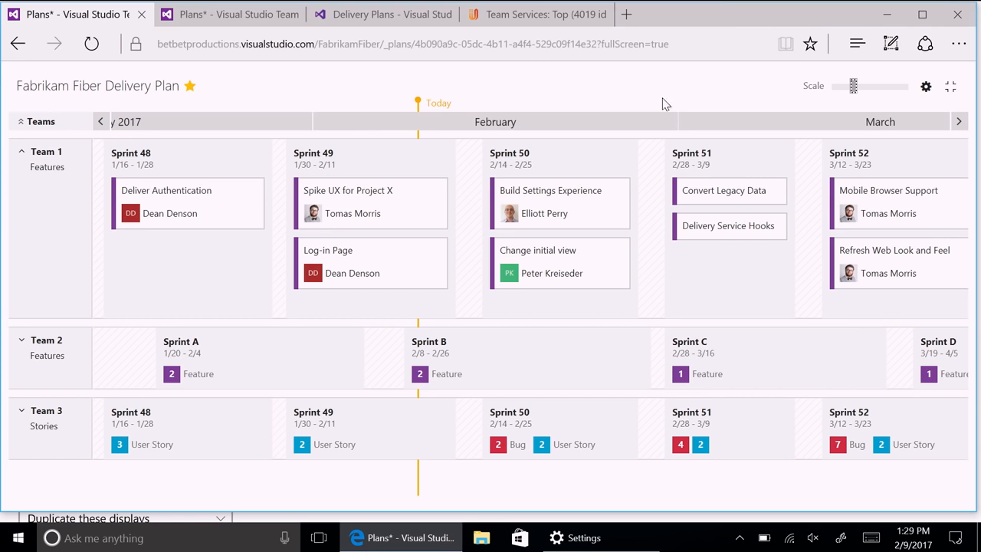
mouse_move(279, 119)
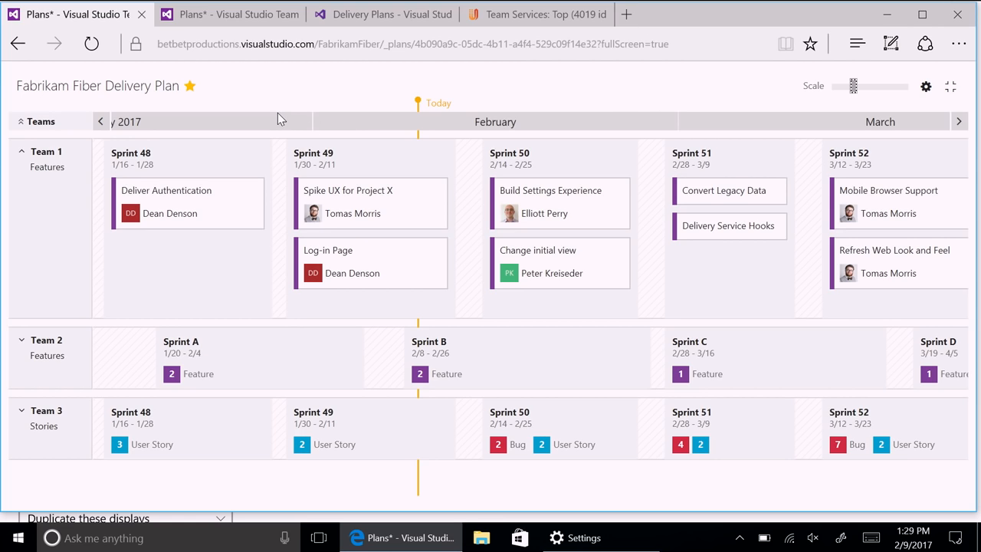
mouse_move(187, 83)
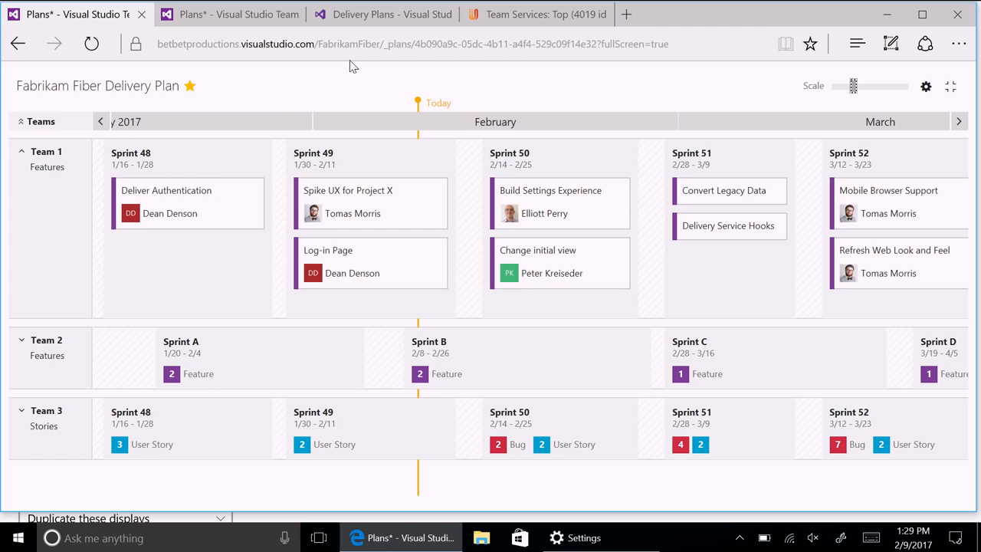
mouse_move(398, 90)
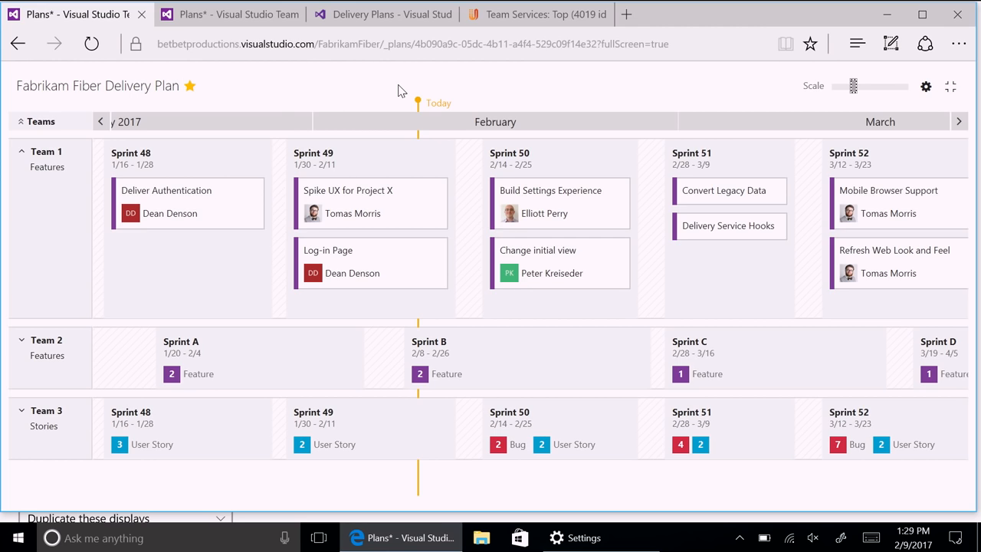
mouse_move(429, 122)
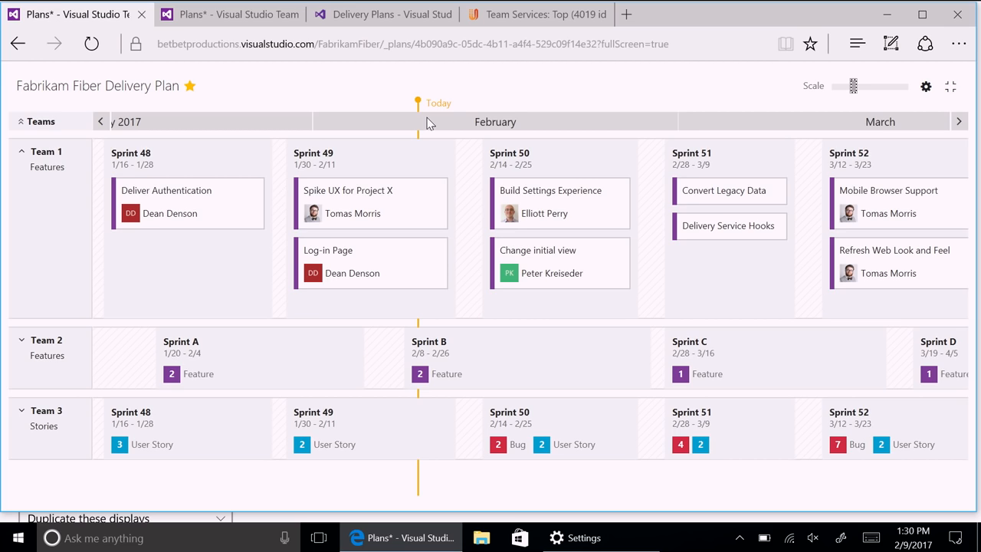
mouse_move(426, 150)
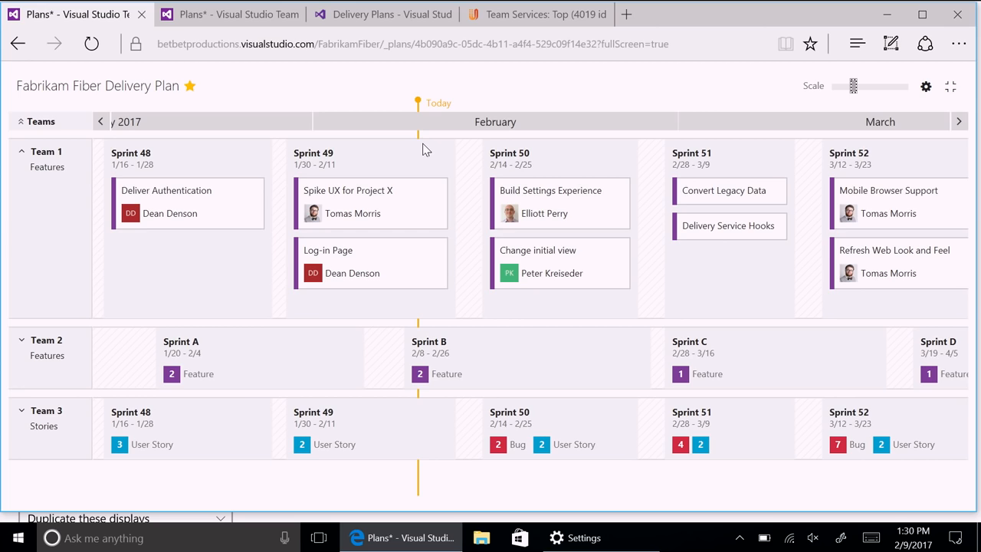
mouse_move(43, 170)
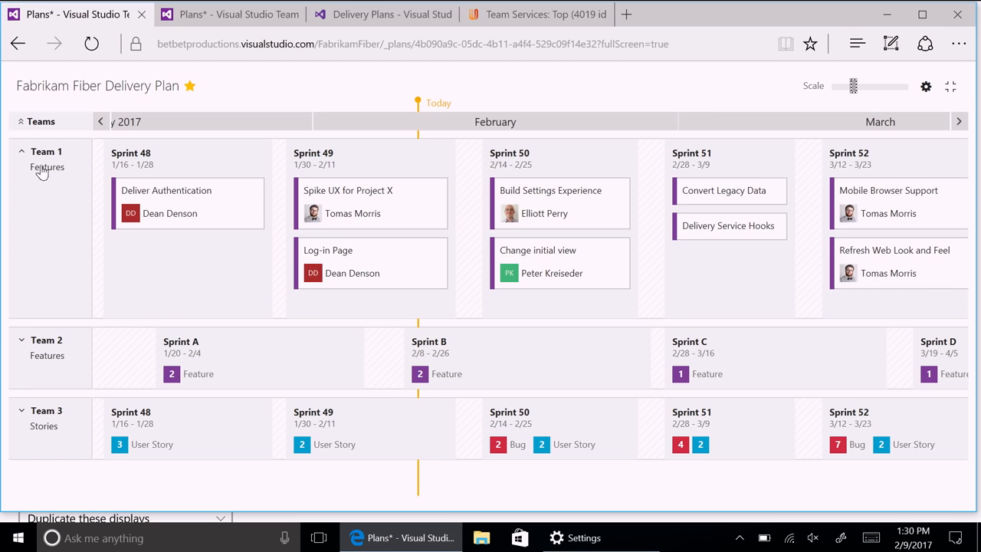
mouse_move(33, 187)
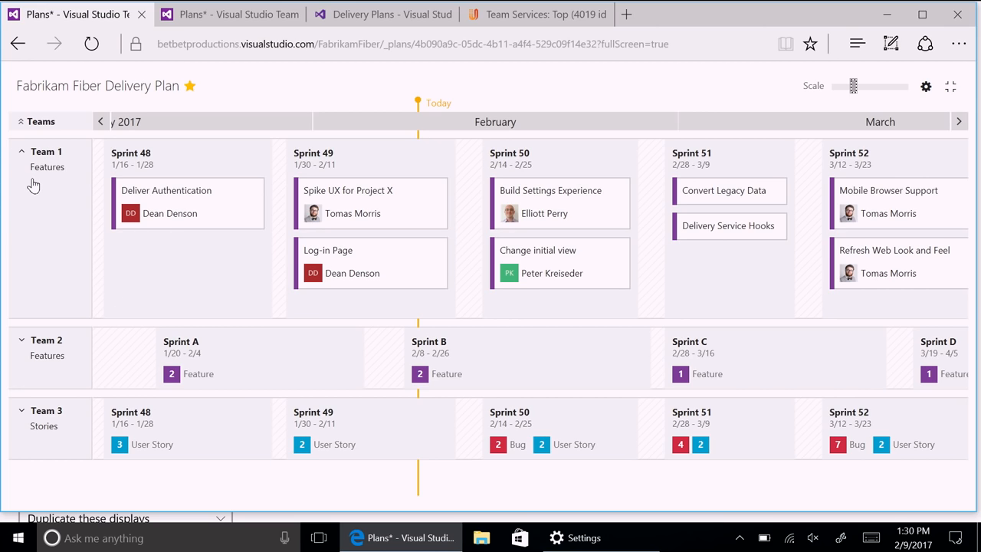
mouse_move(349, 137)
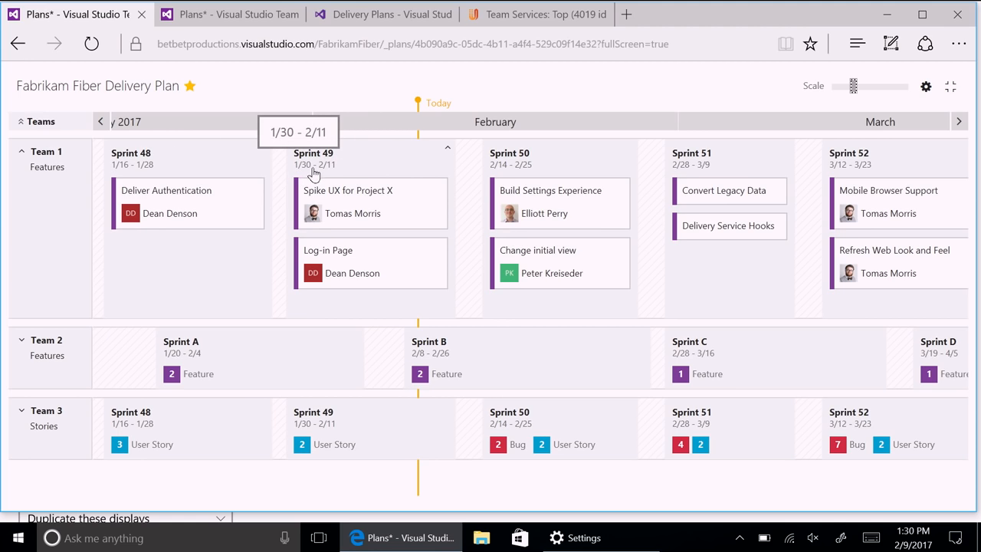
mouse_move(435, 104)
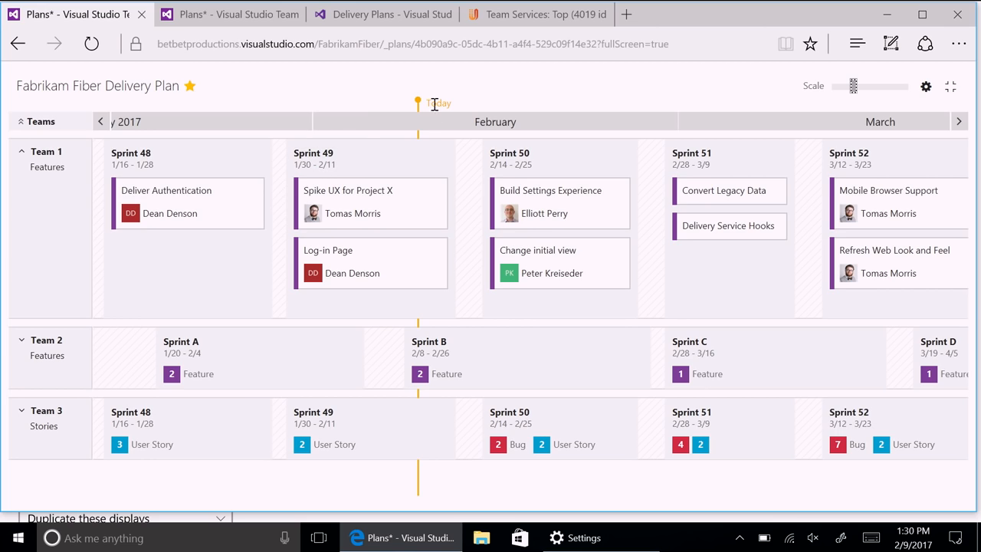
mouse_move(408, 93)
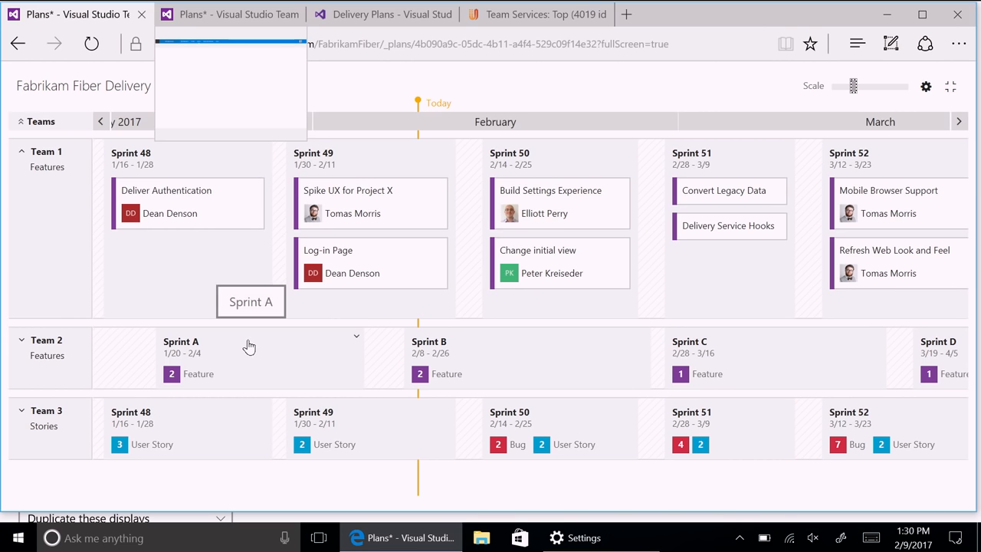
mouse_move(485, 346)
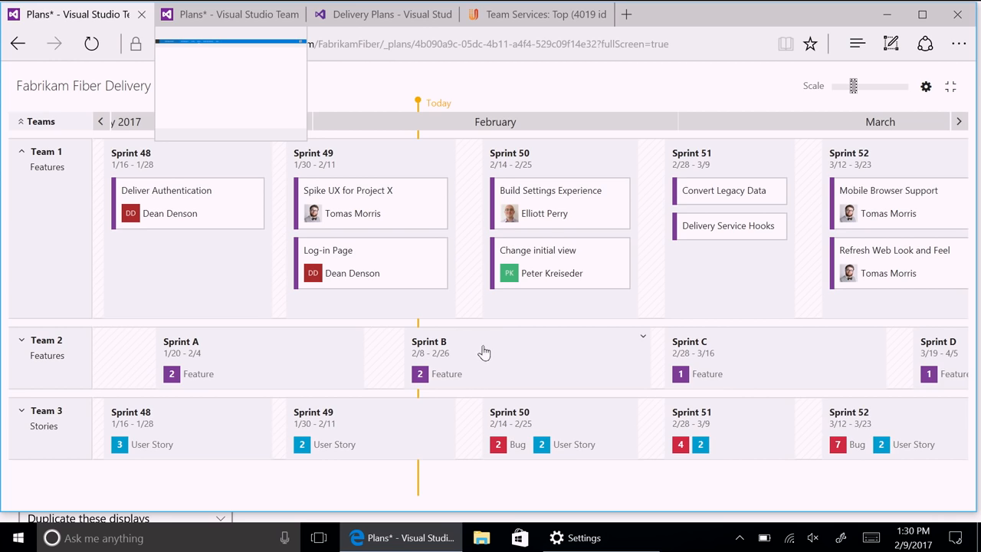
Step: Scroll the delivery plan to reveal Team 2's features like Backend DB Changes and Deliver Security Module
scroll(down, 3)
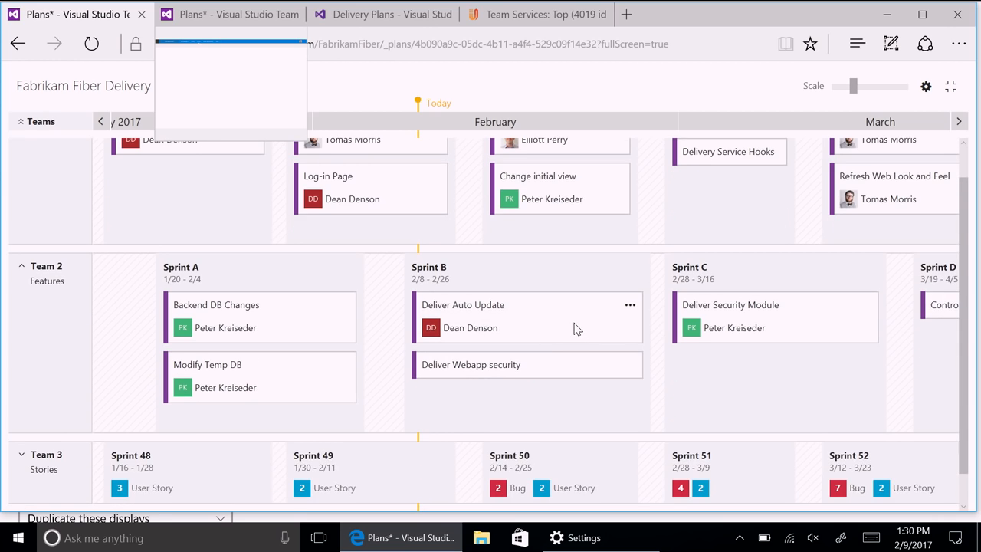
mouse_move(539, 299)
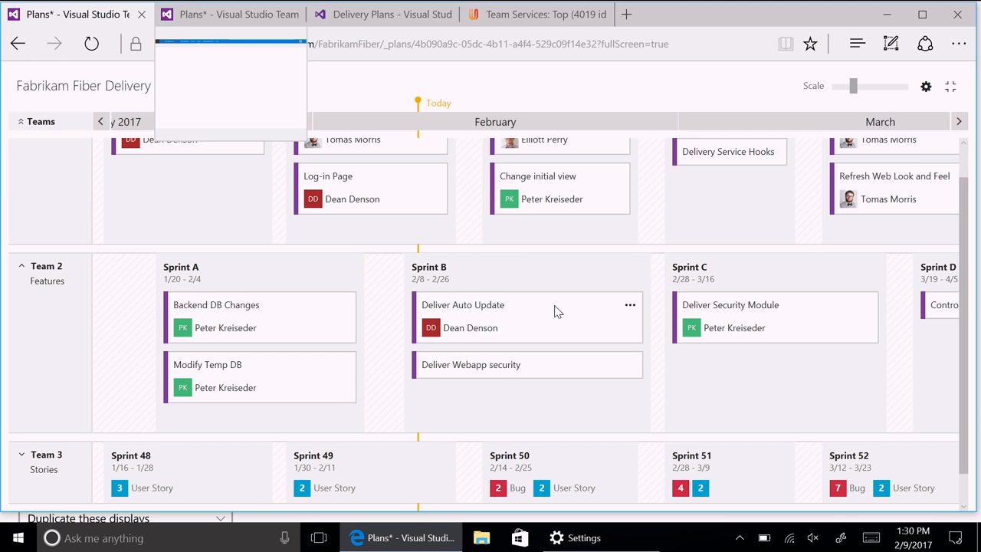
mouse_move(236, 193)
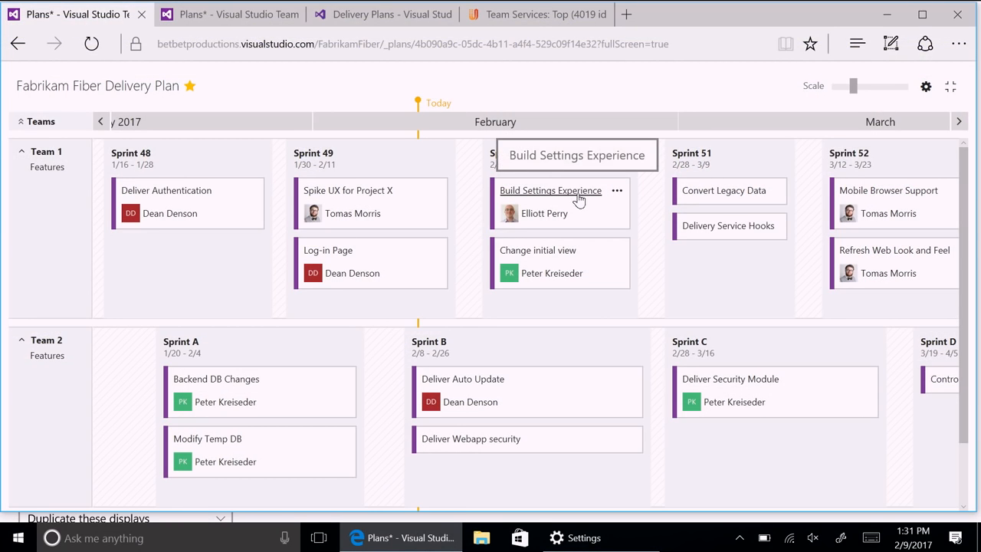
click(550, 190)
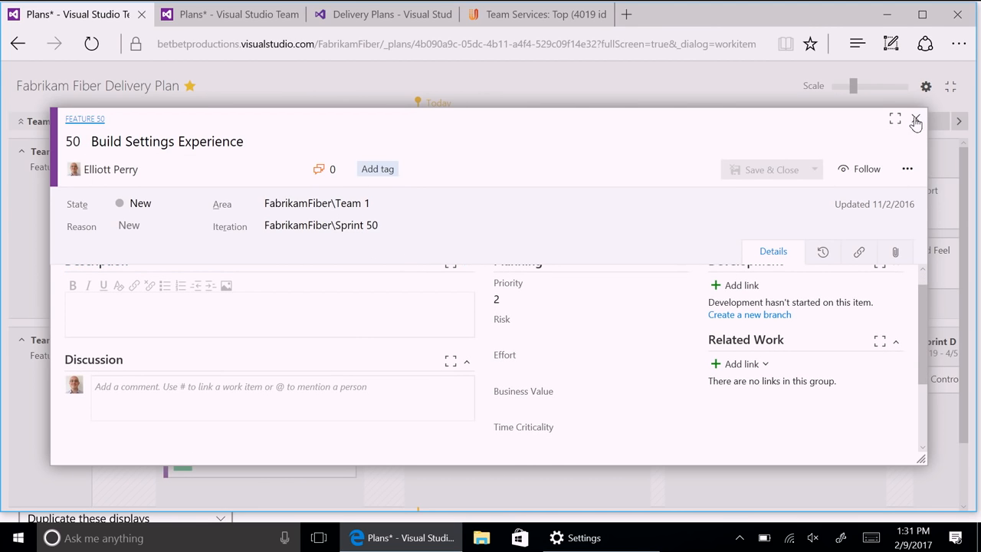
click(915, 122)
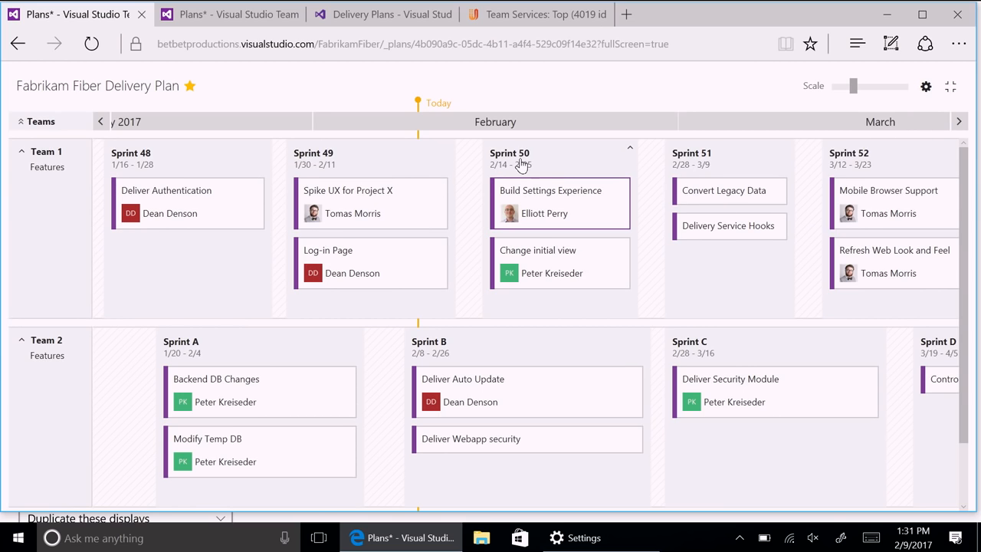
mouse_move(509, 154)
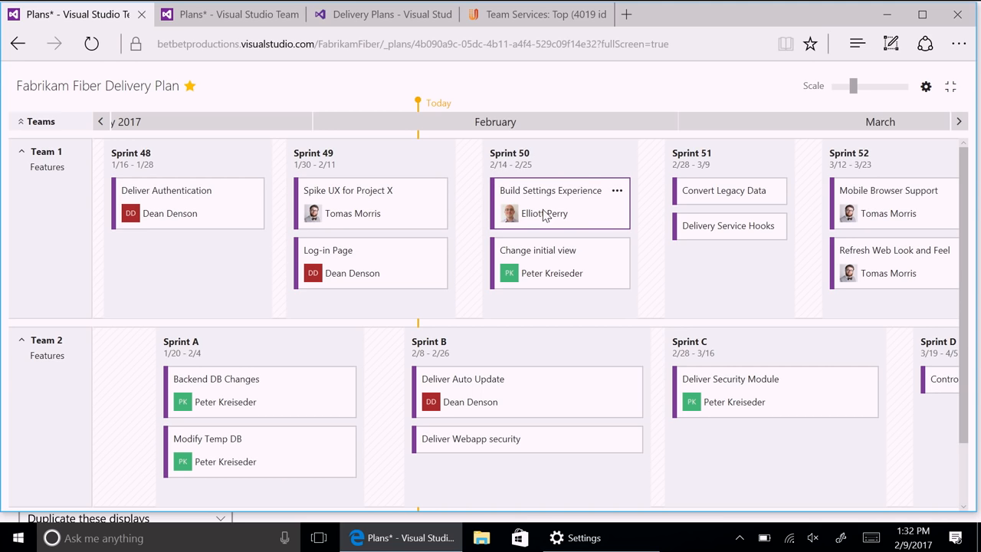
mouse_move(587, 225)
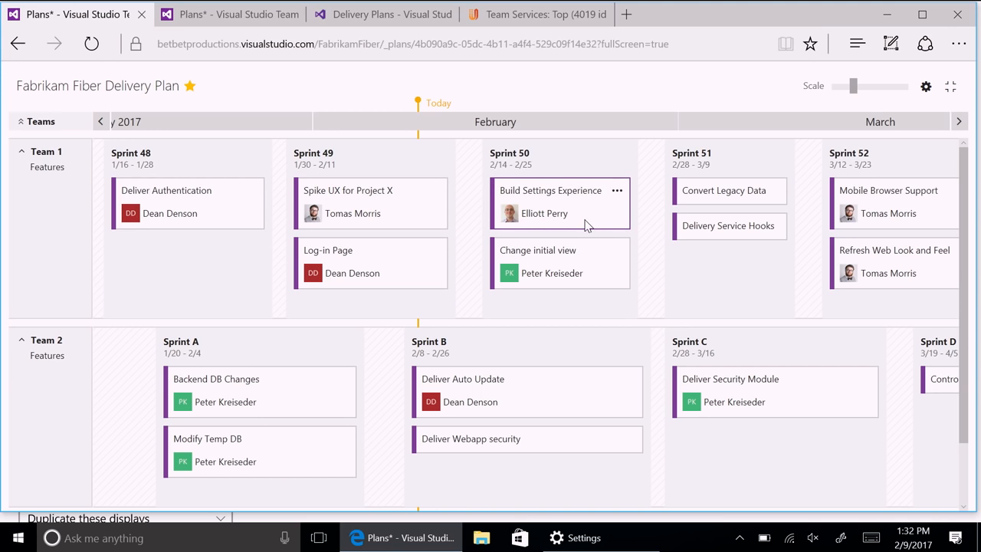
Step: Move the Build Settings Experience card from Team 1's Sprint 50 into Sprint 51
drag(550, 203, 724, 187)
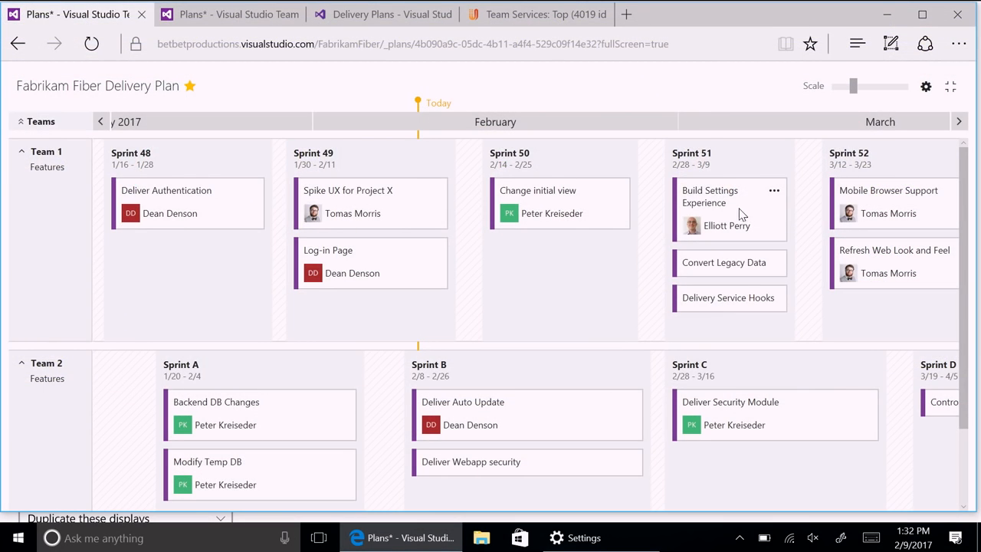
mouse_move(730, 224)
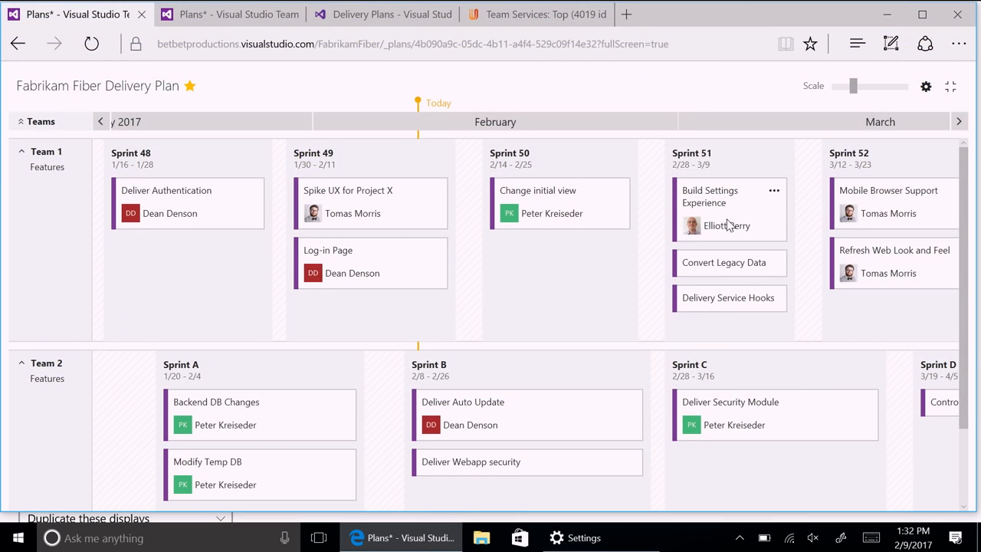
mouse_move(727, 226)
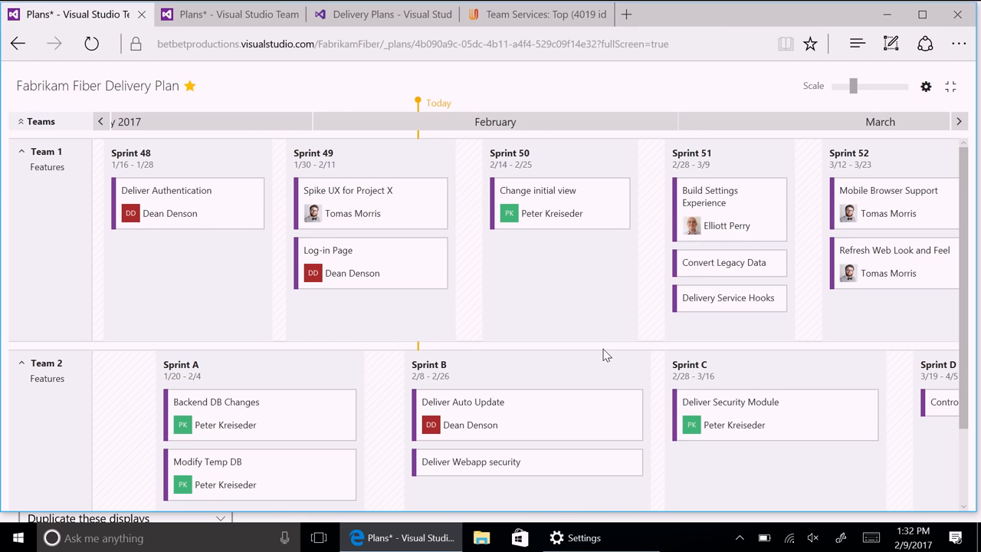
mouse_move(916, 86)
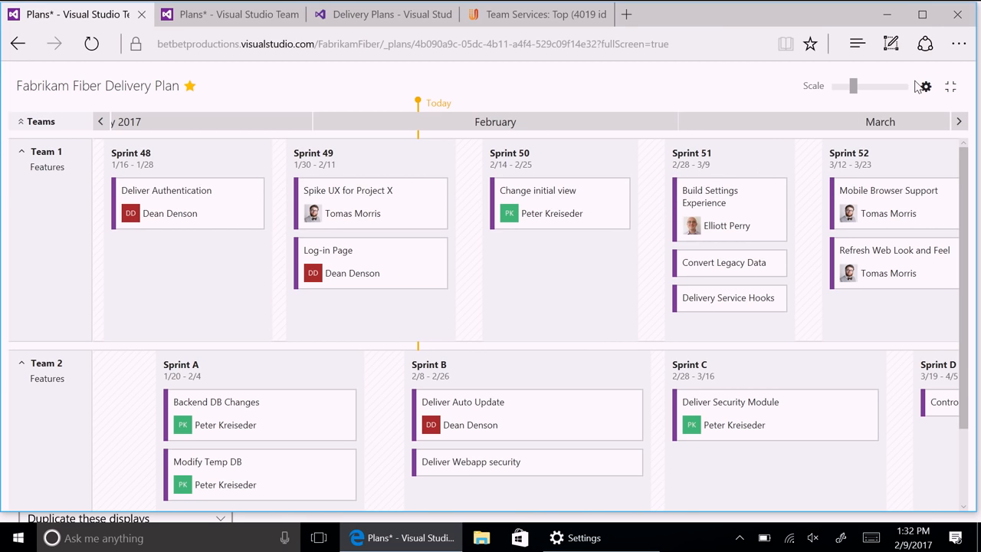
Step: Enable Show Tags and Show State in the plan's card field settings and save
click(922, 86)
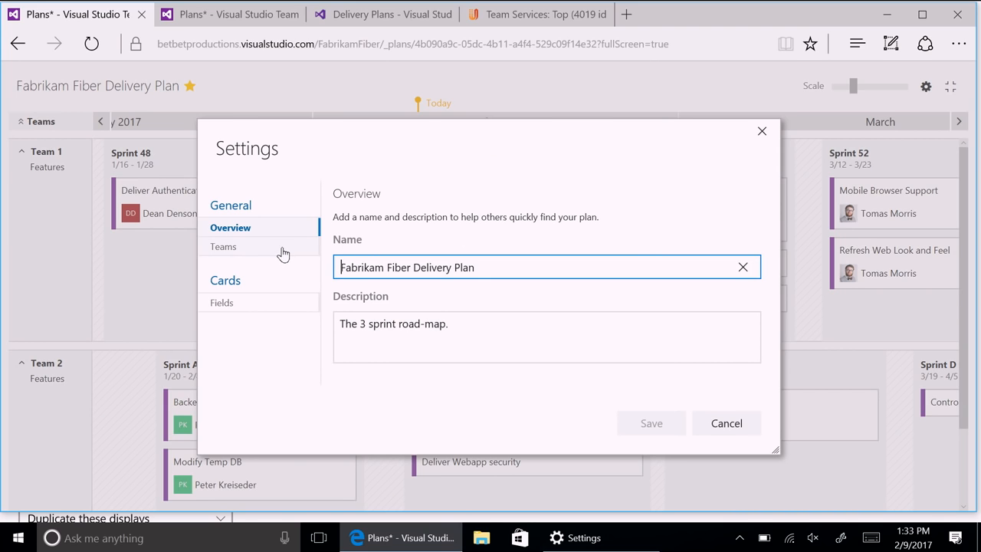
click(222, 302)
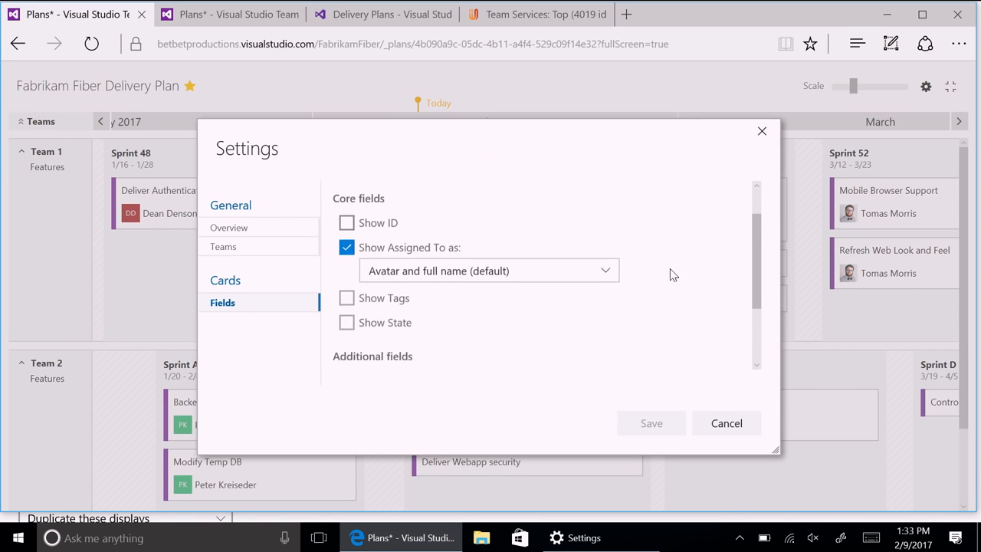
click(346, 297)
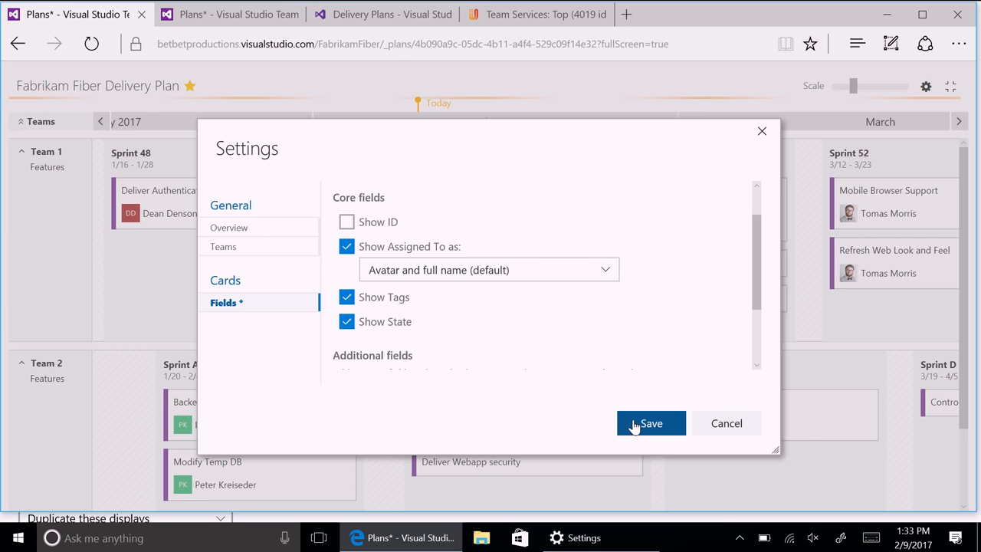
click(650, 423)
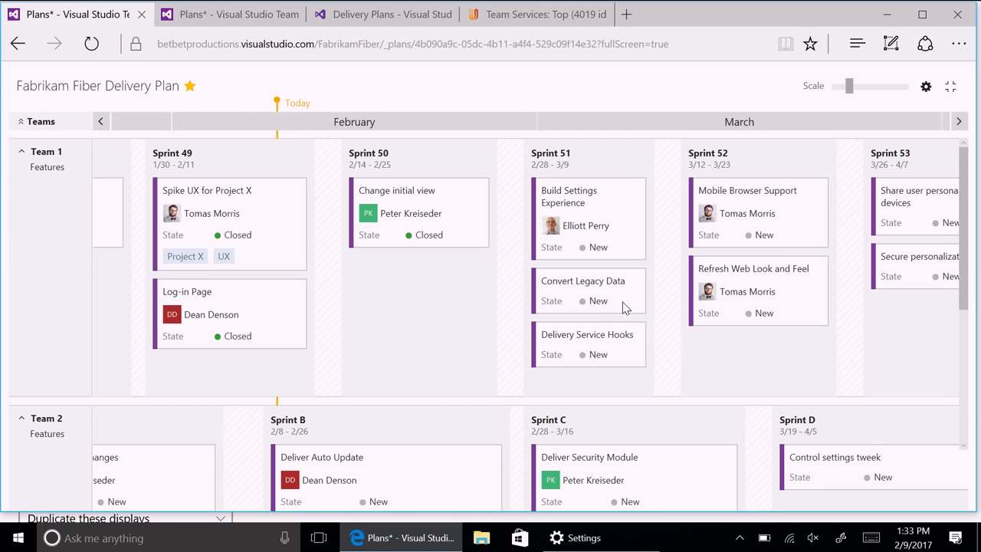
mouse_move(626, 301)
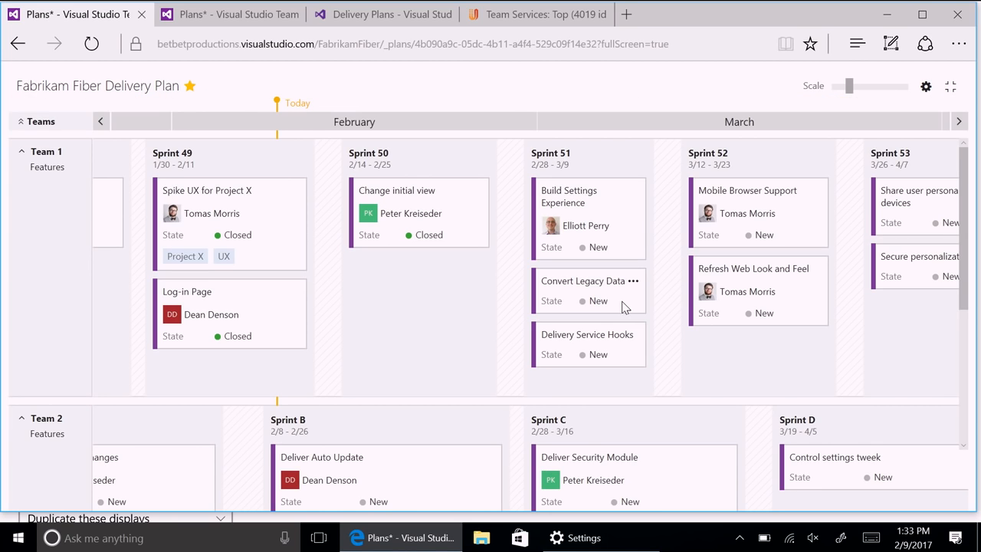